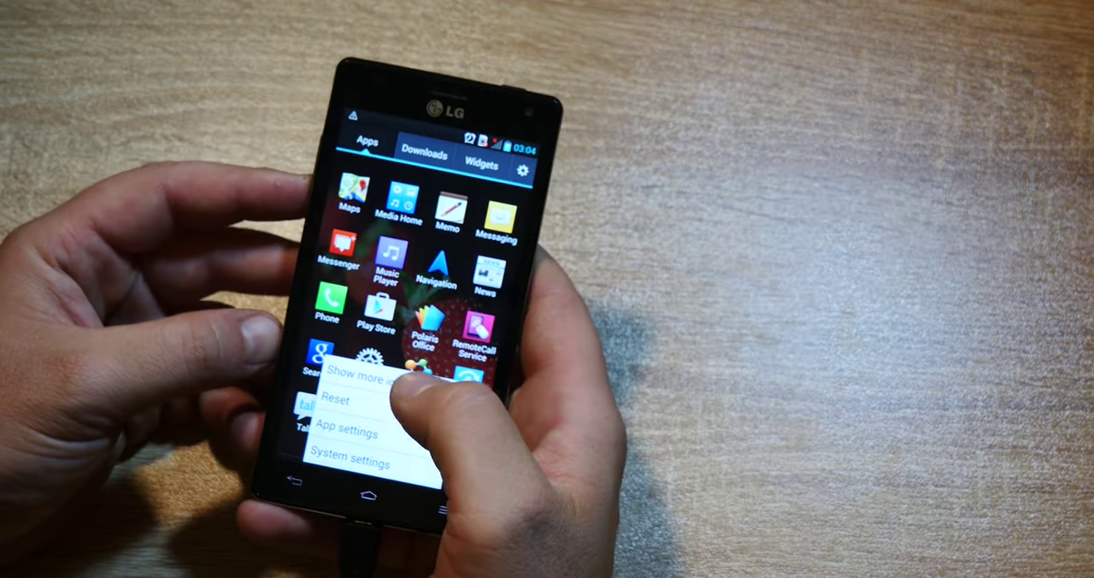
Open System settings from the app drawer menu and scroll down to the System section.
click(354, 460)
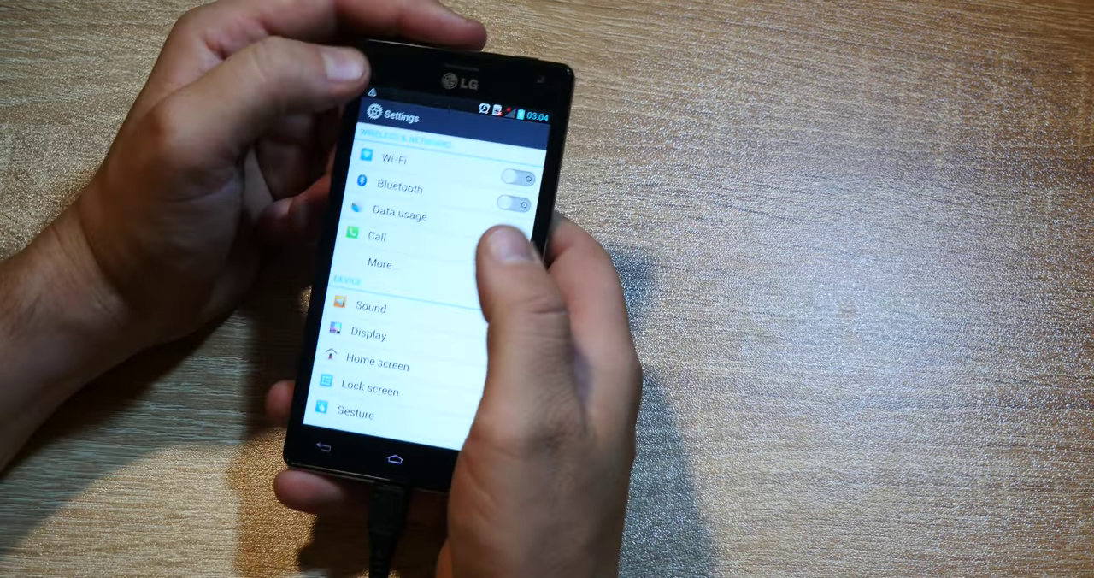
scroll(down, 3)
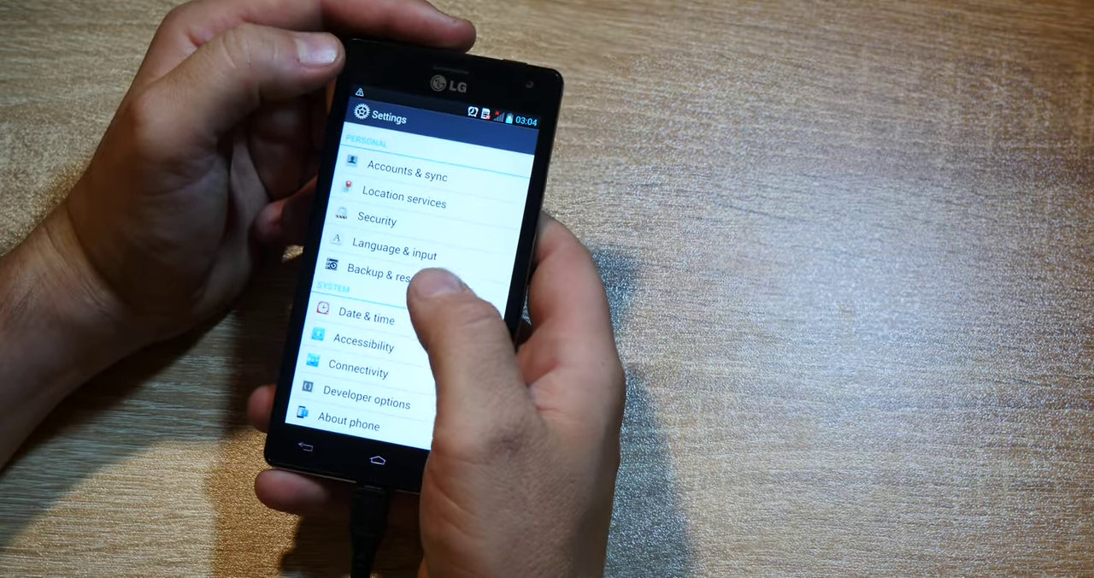